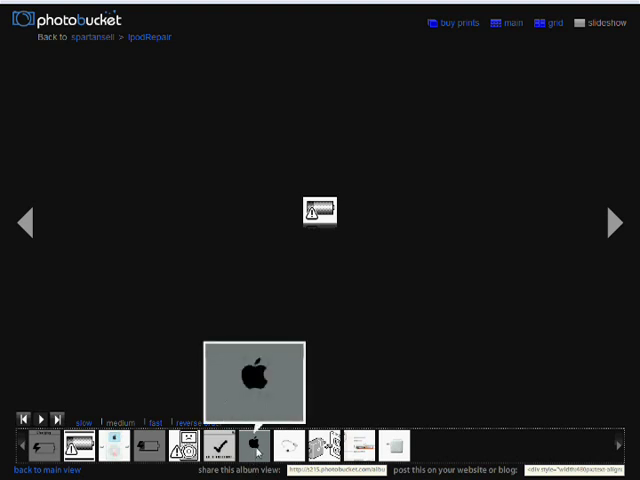
- Show the labelled iPod diagram of click wheel, dock connector and headphone jack full size
left_click(252, 444)
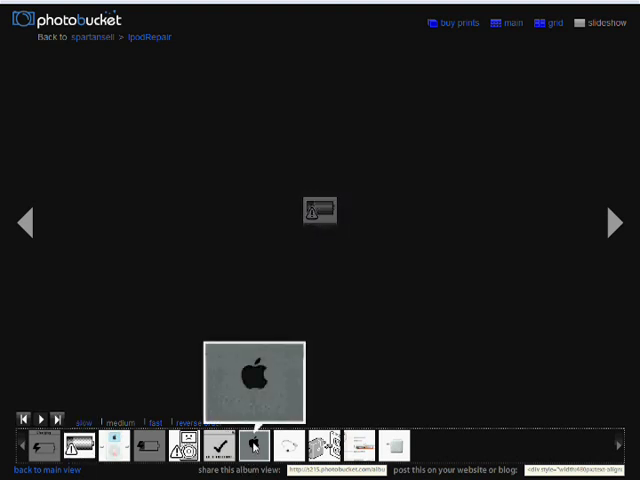
left_click(252, 444)
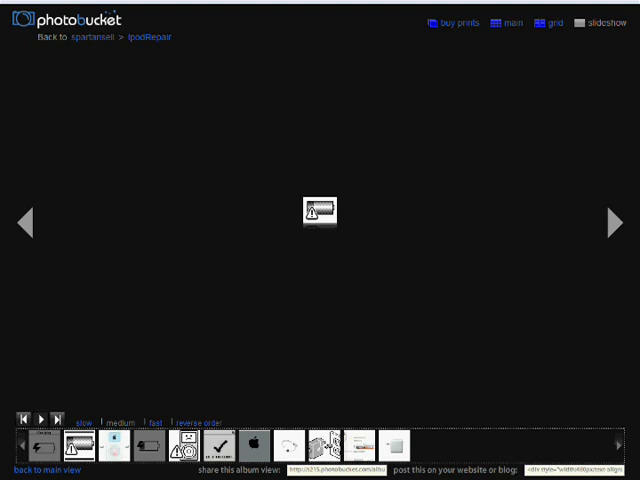
left_click(184, 448)
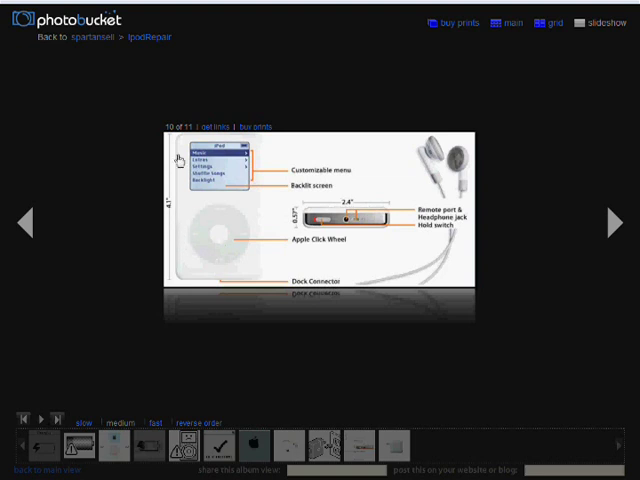
mouse_move(178, 180)
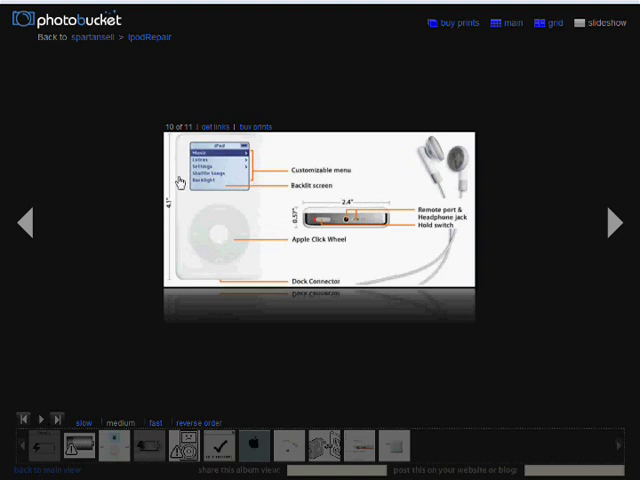
mouse_move(352, 210)
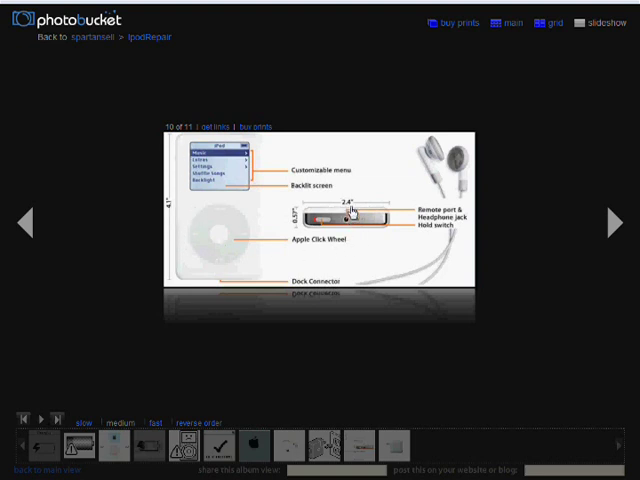
mouse_move(374, 268)
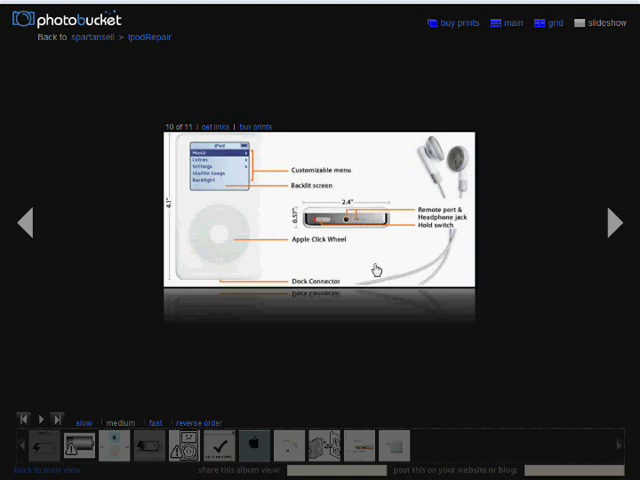
mouse_move(284, 336)
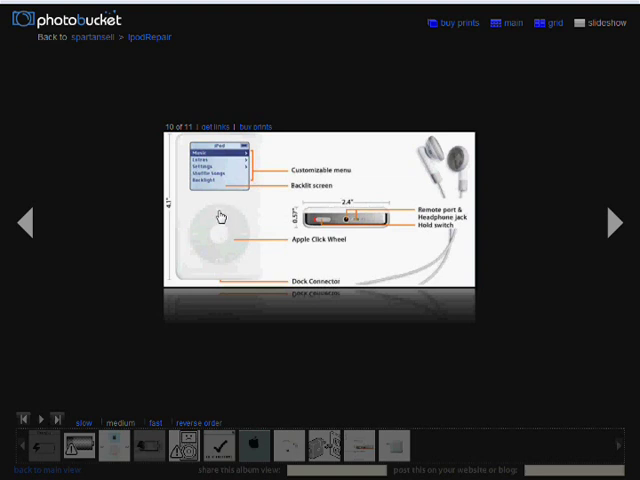
mouse_move(226, 164)
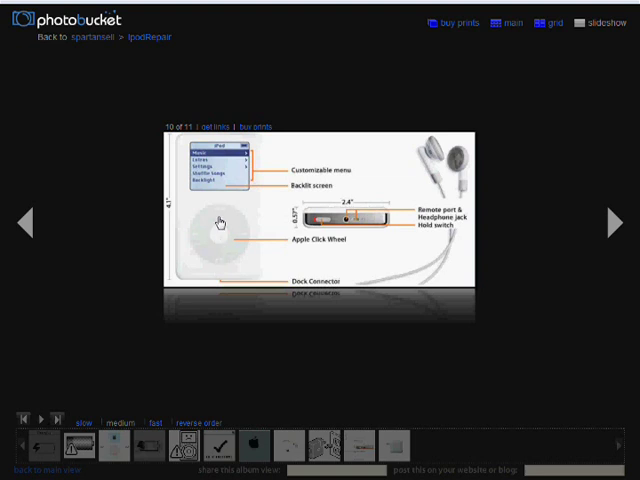
mouse_move(222, 270)
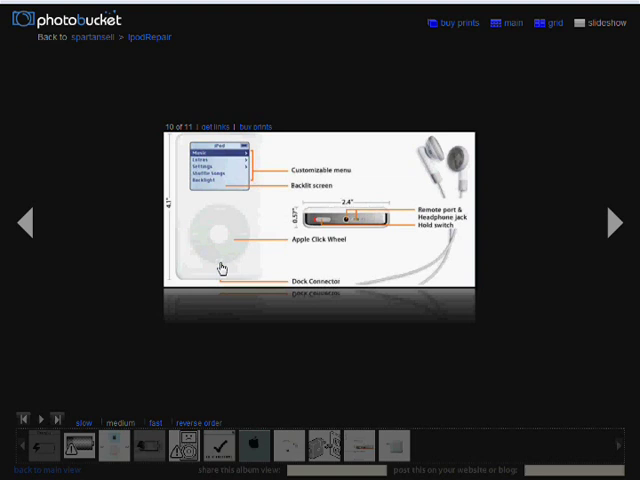
mouse_move(224, 258)
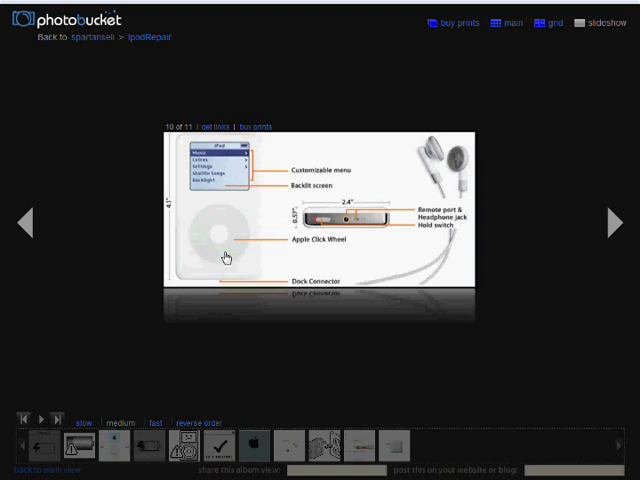
mouse_move(232, 180)
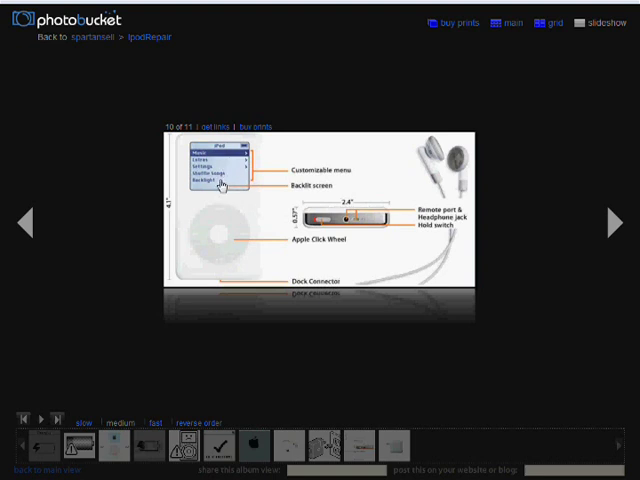
mouse_move(224, 238)
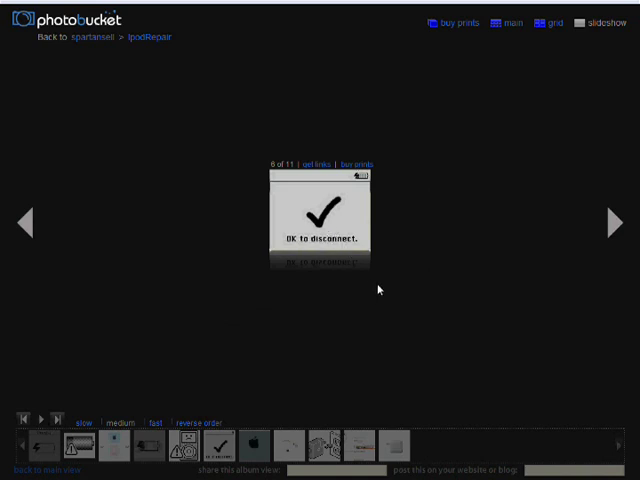
mouse_move(338, 212)
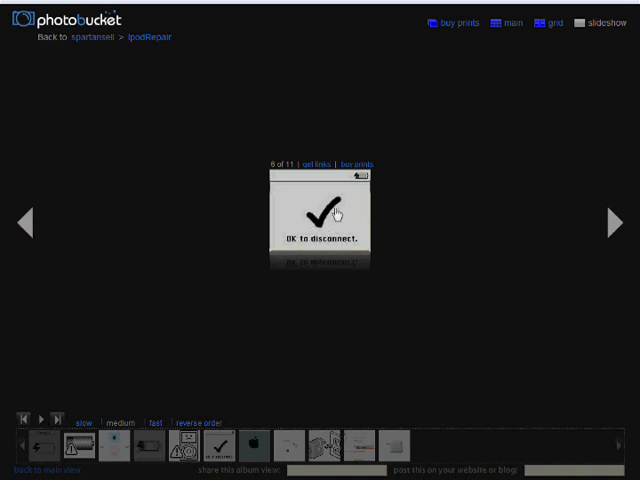
mouse_move(330, 218)
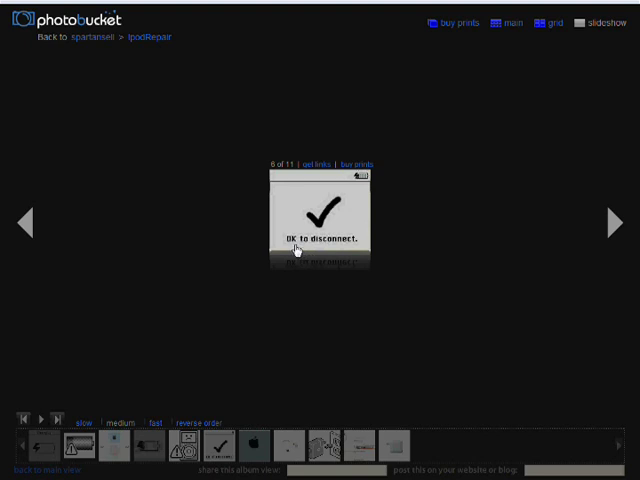
mouse_move(358, 178)
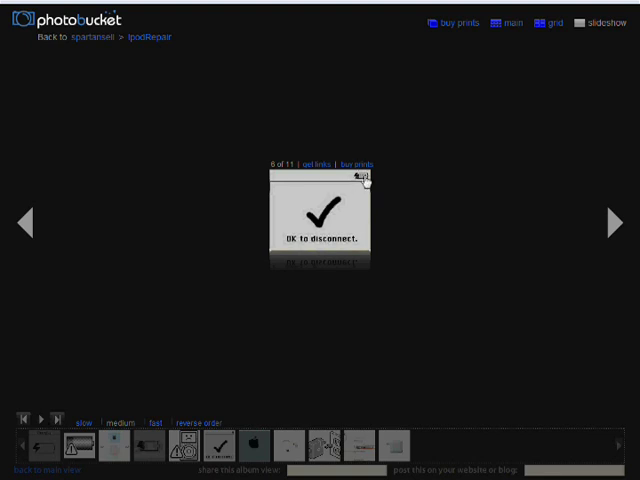
mouse_move(410, 228)
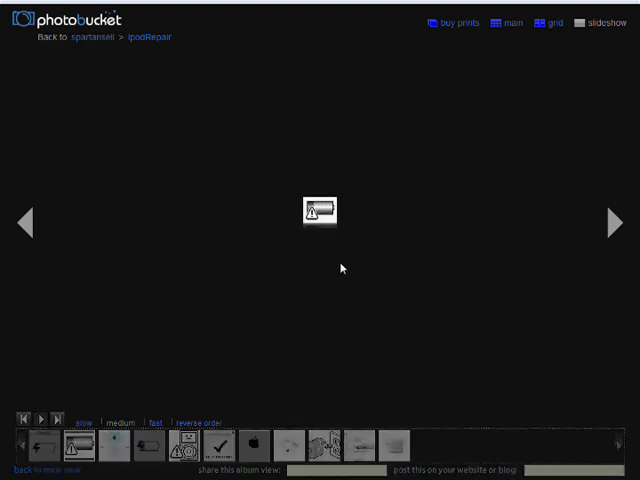
mouse_move(340, 258)
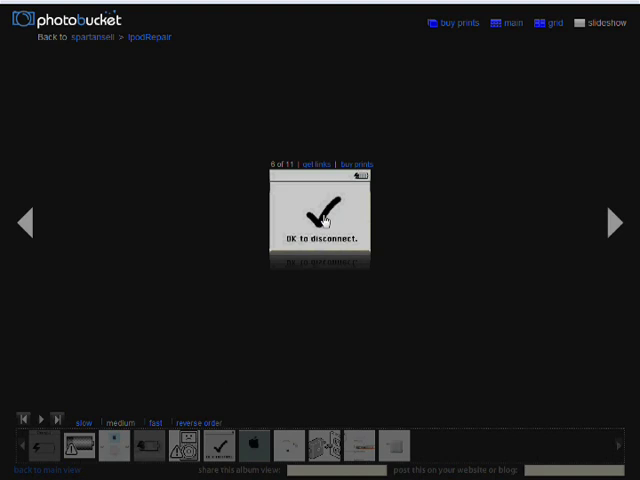
mouse_move(356, 180)
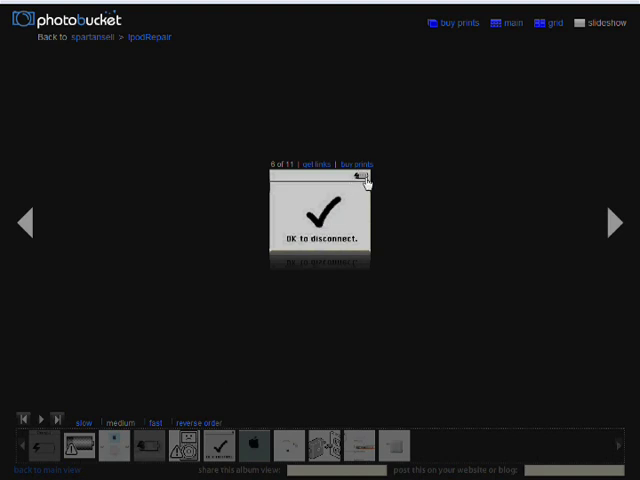
mouse_move(334, 256)
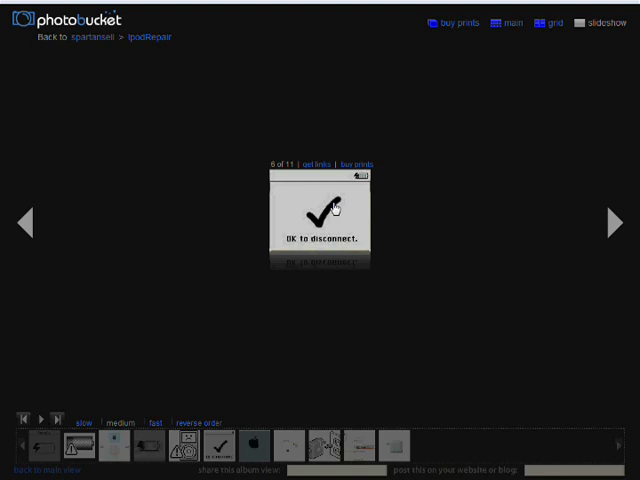
mouse_move(354, 456)
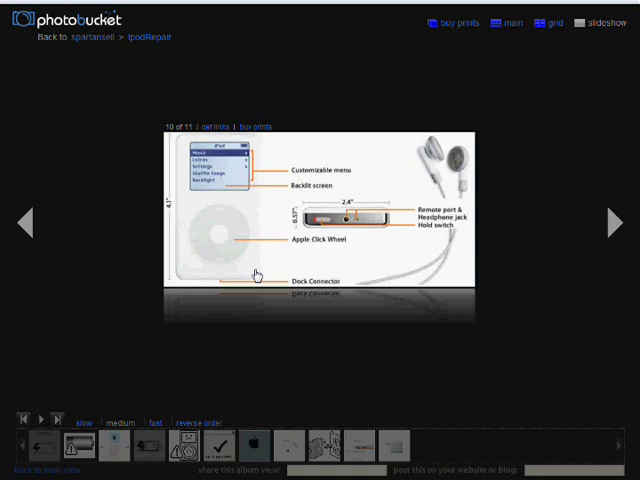
mouse_move(236, 184)
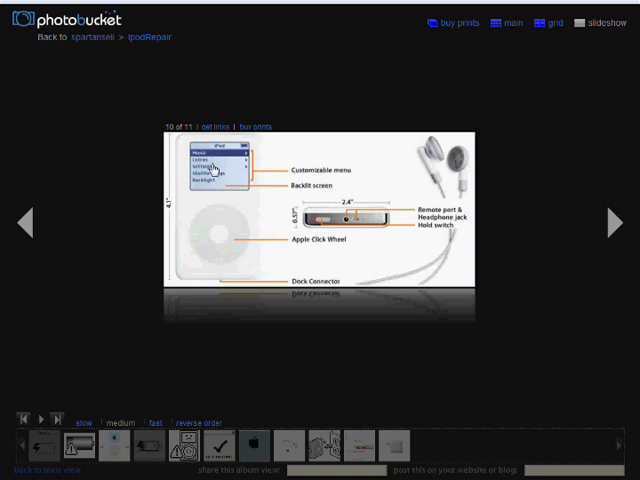
mouse_move(288, 326)
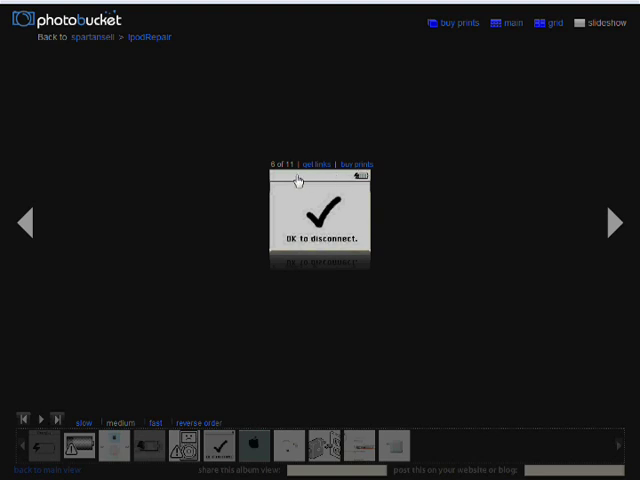
mouse_move(284, 180)
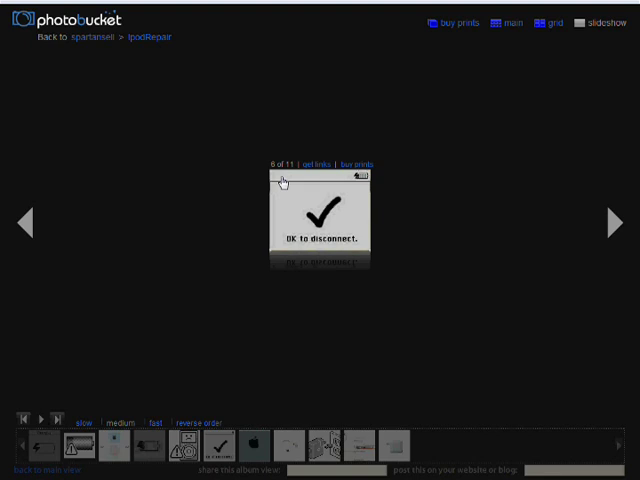
mouse_move(328, 218)
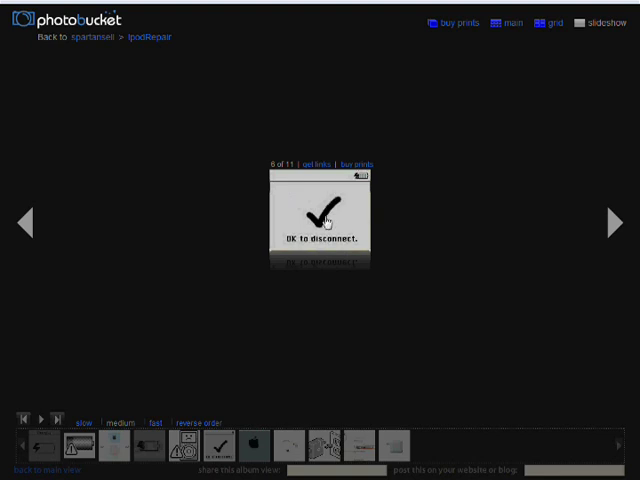
mouse_move(370, 182)
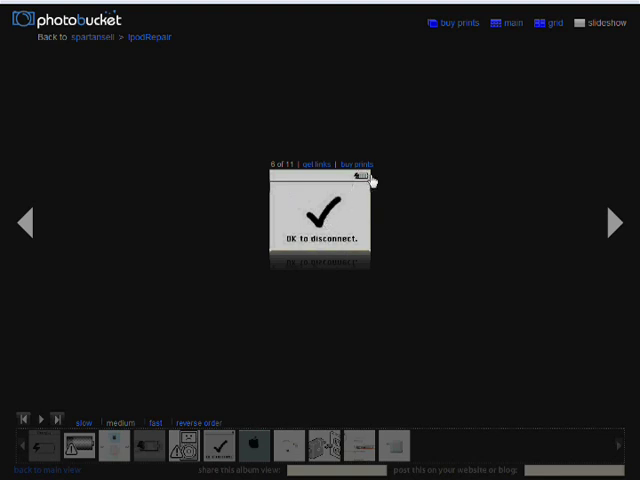
mouse_move(364, 178)
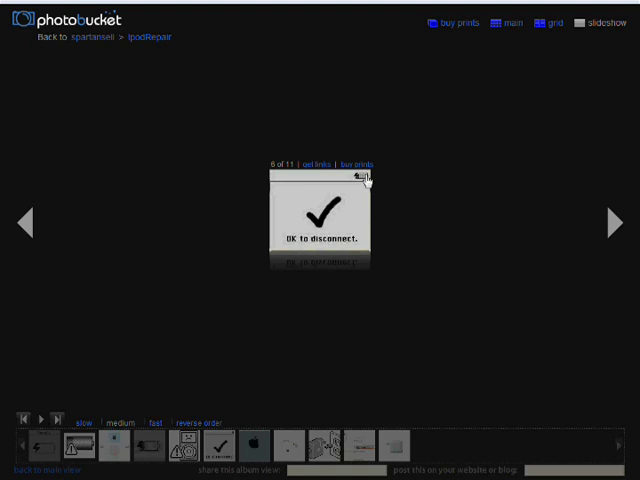
mouse_move(396, 244)
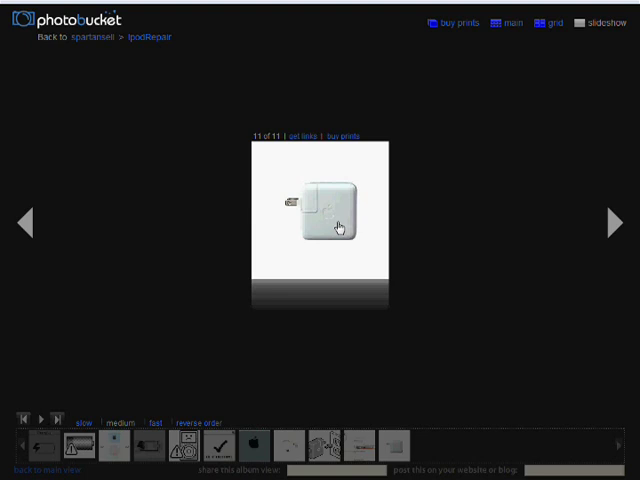
mouse_move(352, 374)
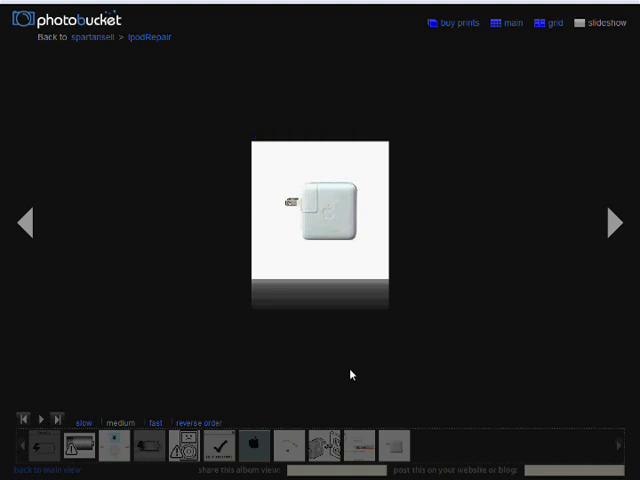
mouse_move(330, 362)
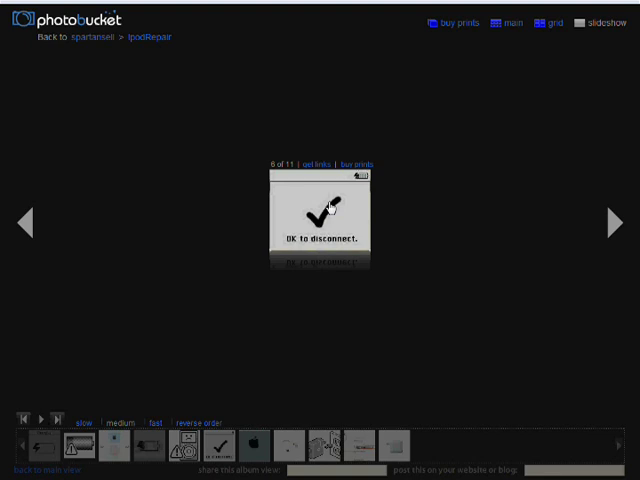
mouse_move(432, 244)
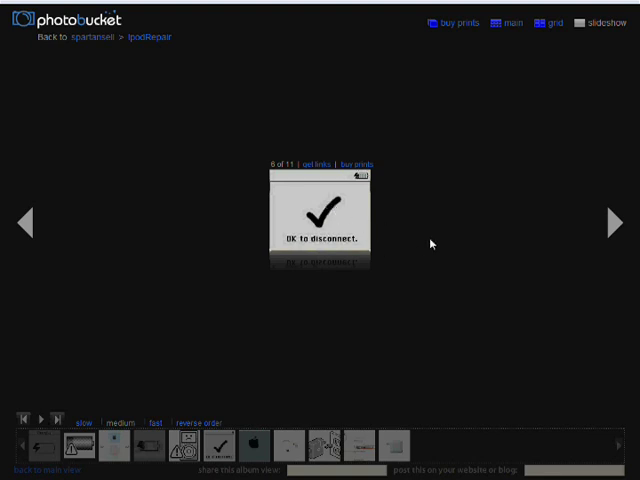
mouse_move(358, 176)
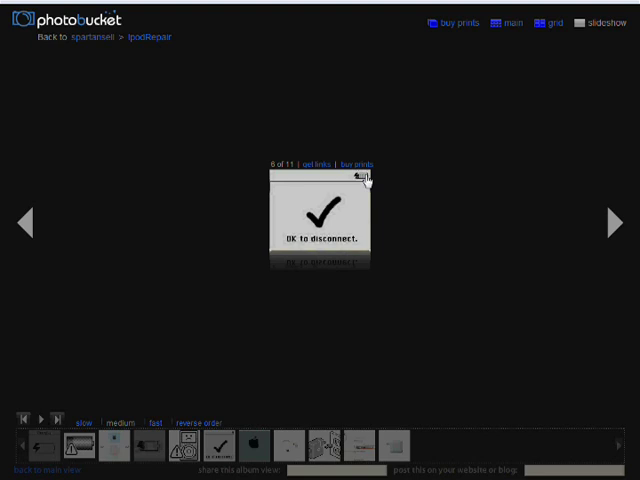
mouse_move(392, 208)
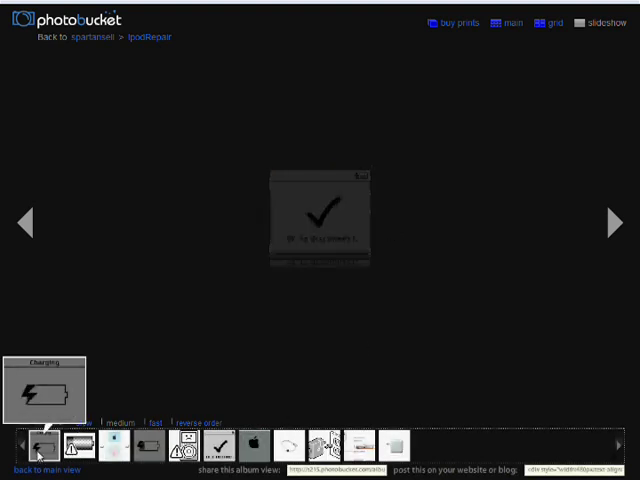
left_click(40, 444)
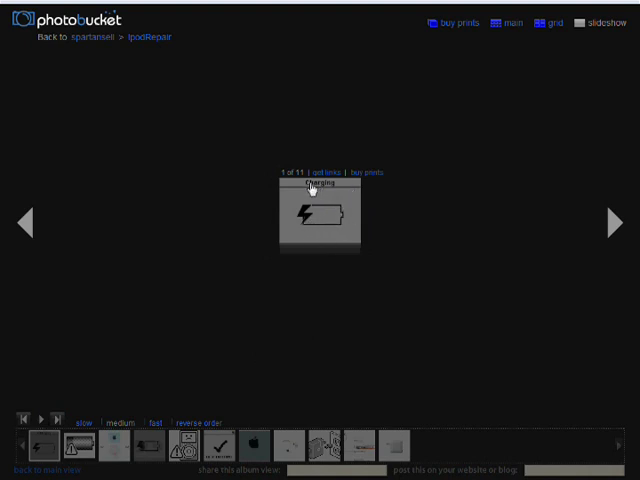
mouse_move(320, 220)
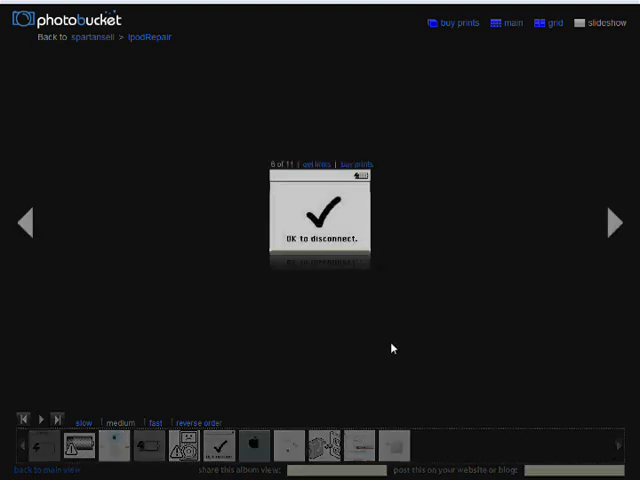
- Show the white iPod USB cable photo in the album viewer
left_click(616, 222)
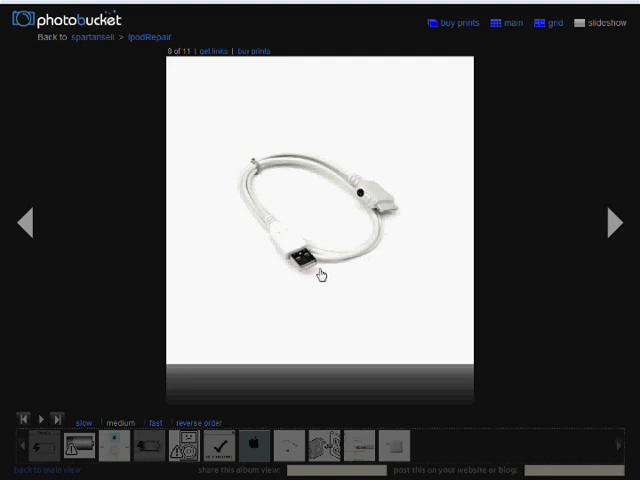
mouse_move(516, 322)
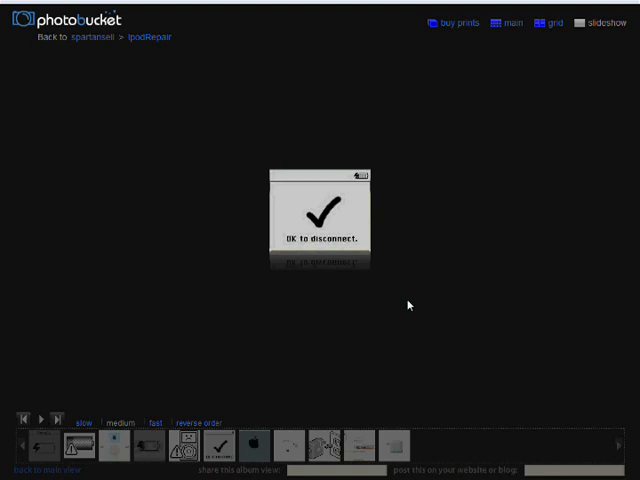
mouse_move(448, 292)
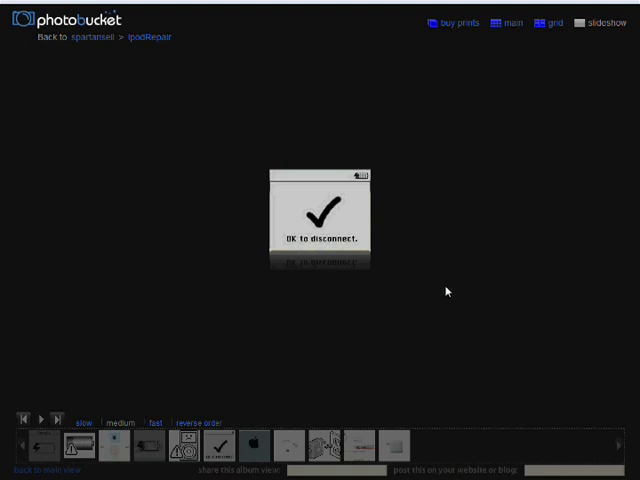